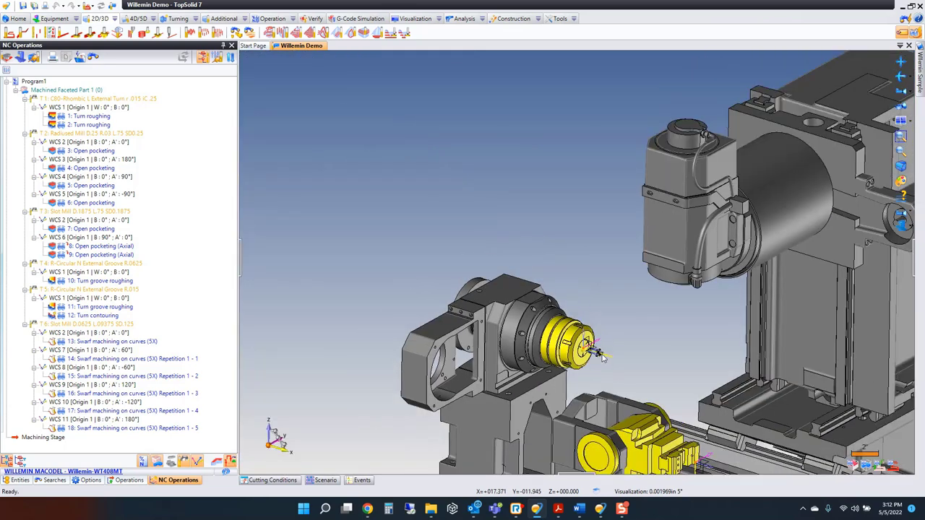
Orbit the machine view to expose the spindle and vise
left_click_drag(604, 358, 607, 259)
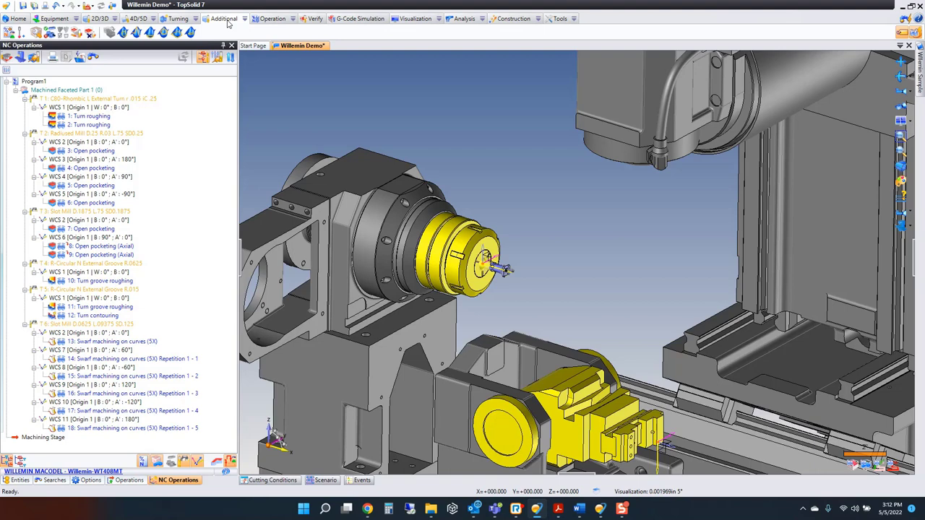
mouse_move(75, 34)
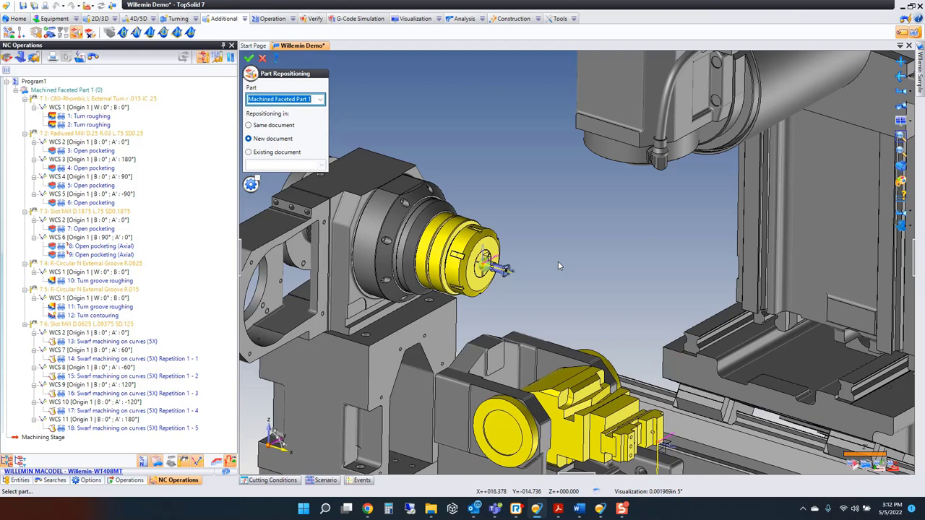
mouse_move(373, 87)
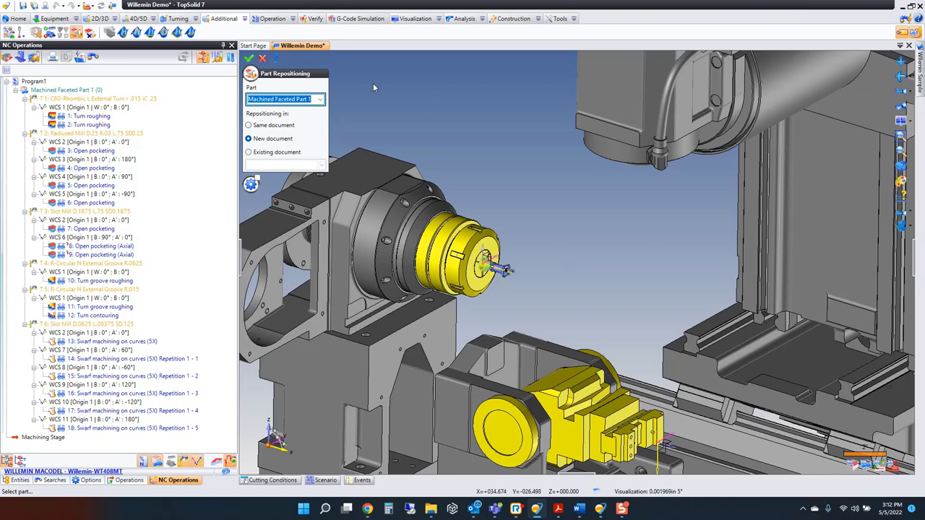
Confirm repositioning into a new document and place the part on the vise as its holder
left_click(249, 124)
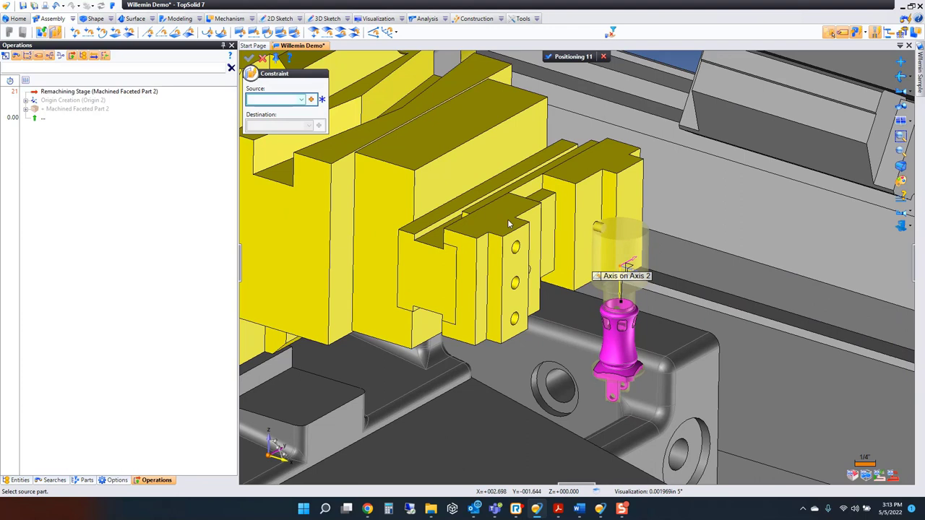
mouse_move(570, 243)
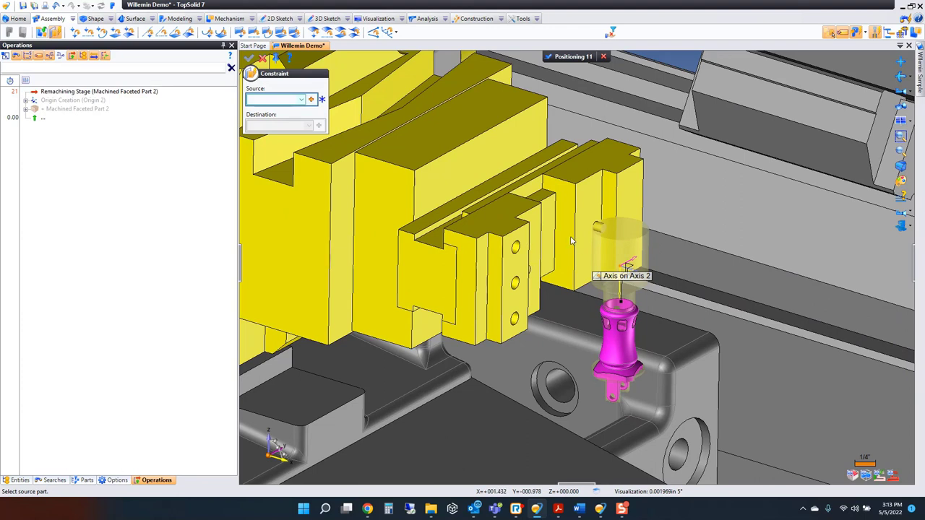
mouse_move(600, 165)
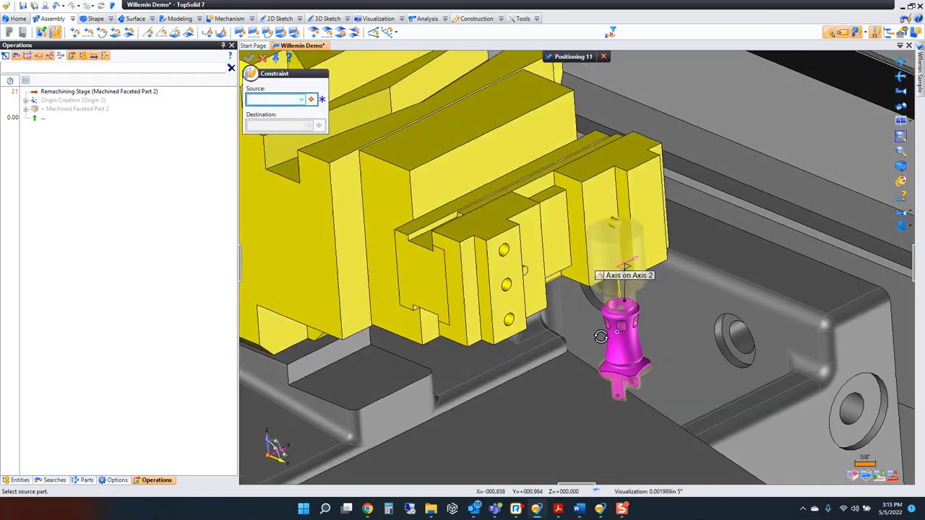
left_click_drag(600, 336, 633, 385)
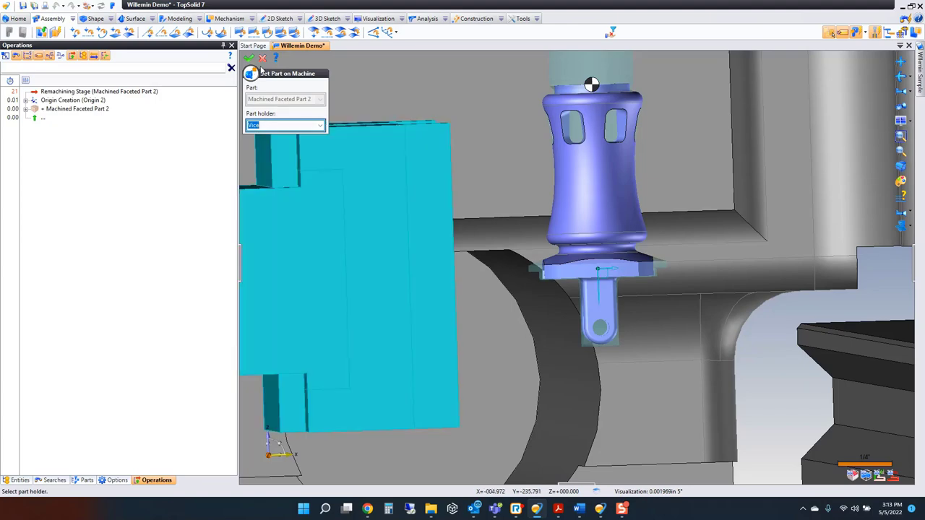
left_click(249, 57)
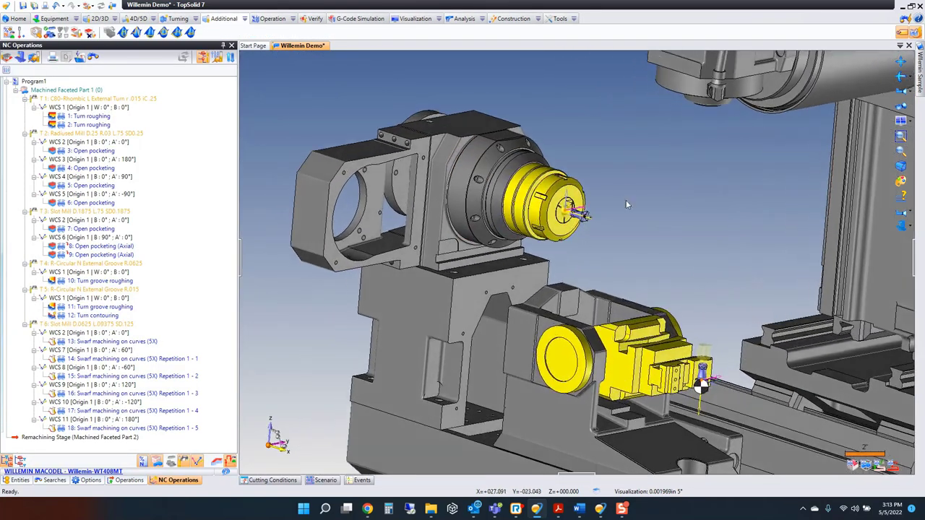
Switch the program back to the Machining Stage from the stage dropdown
left_click(96, 15)
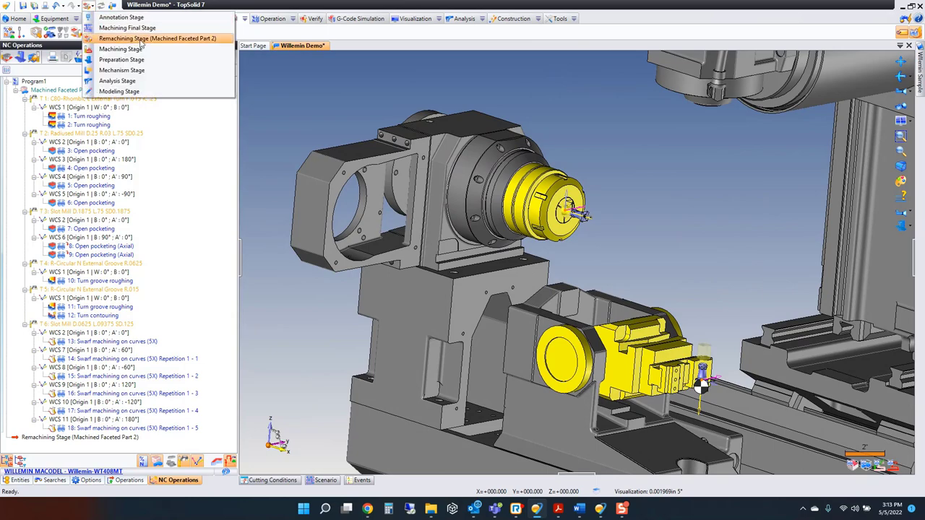
left_click(133, 49)
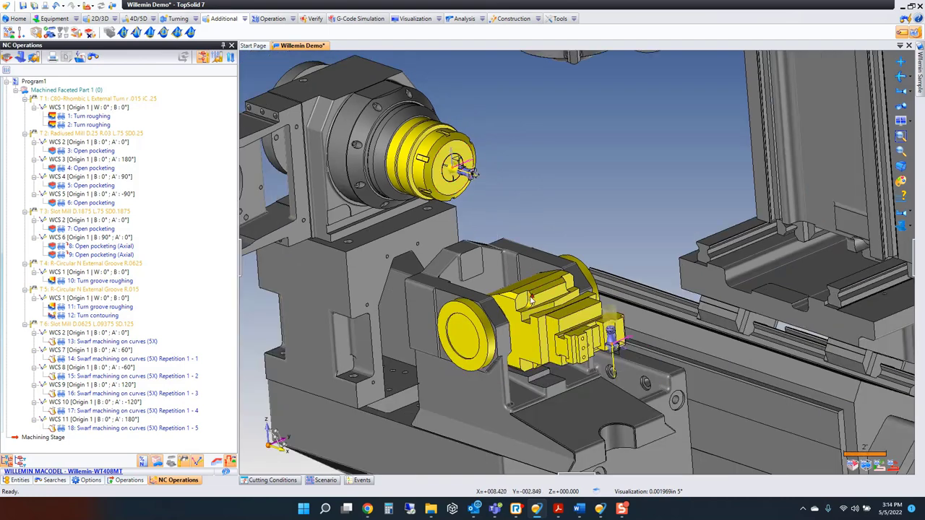
mouse_move(549, 191)
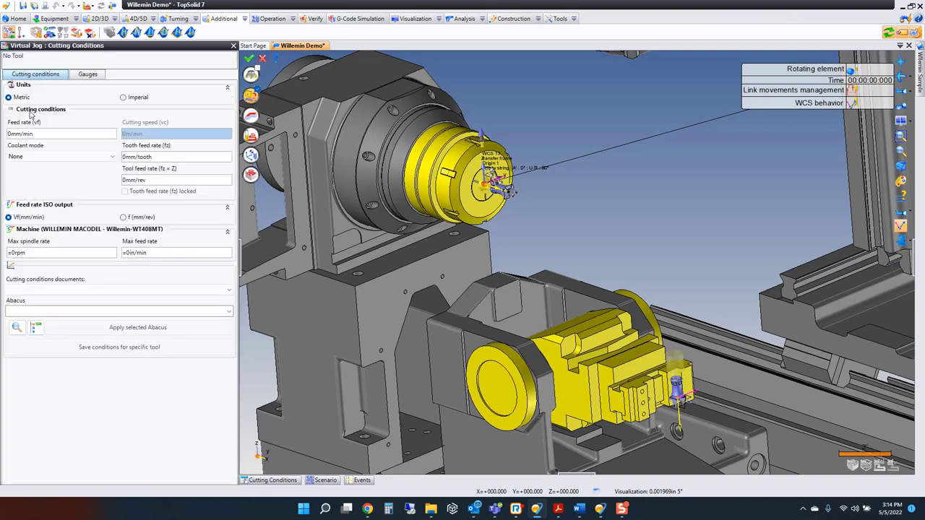
Give the virtual jog feed rate 50 and the WCS 12 transfer frame with the 0° rotation solution
type("50")
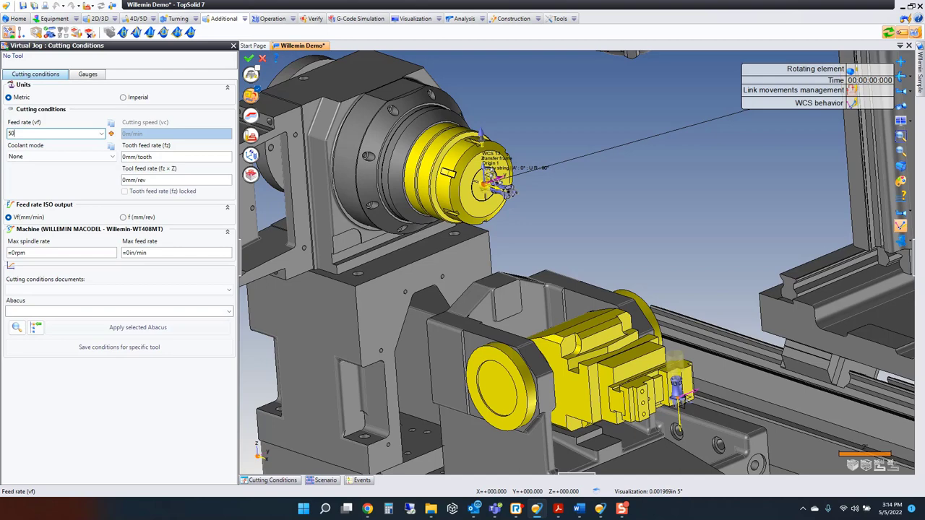
left_click(121, 97)
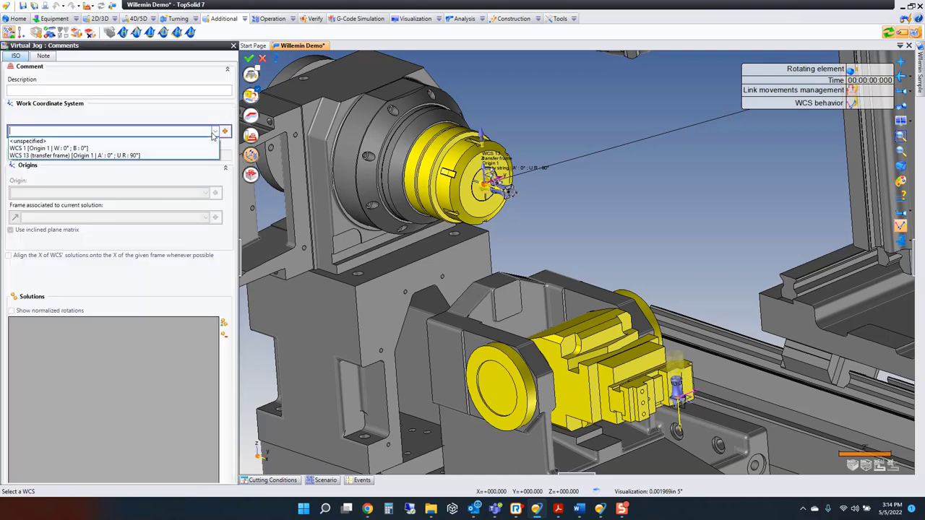
left_click(73, 156)
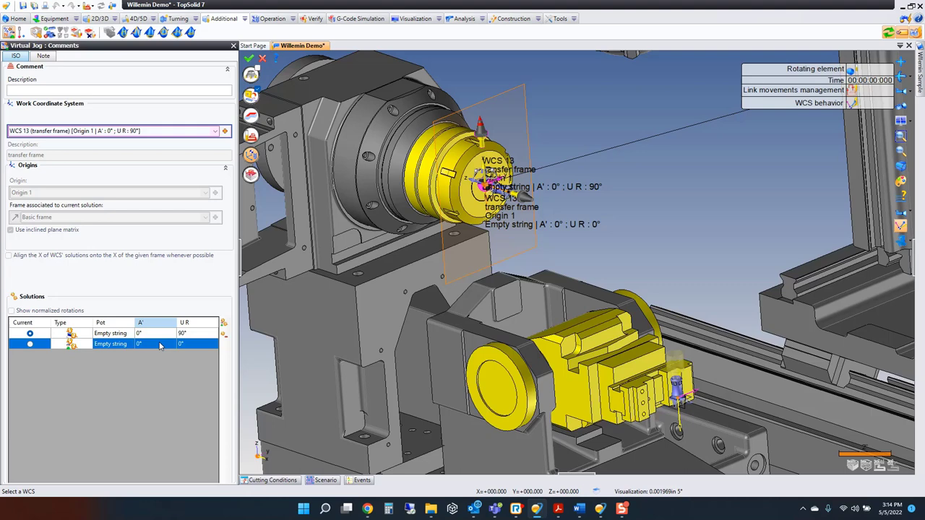
left_click(29, 344)
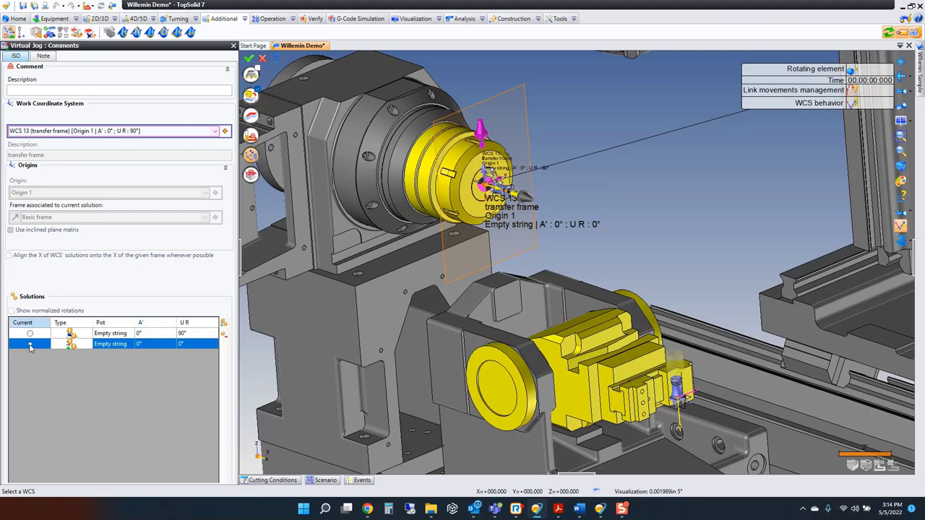
left_click(29, 345)
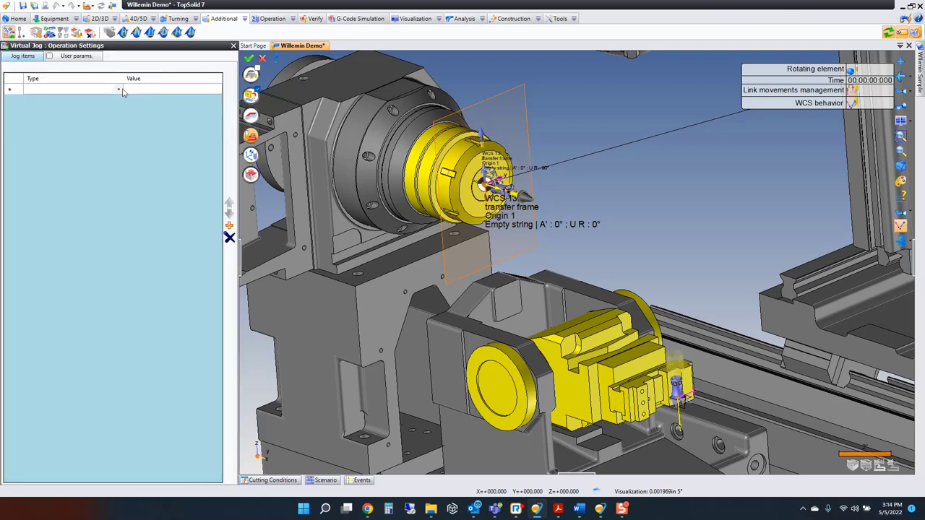
Add a Hold/Release part jog item that releases the part from the vise
left_click(118, 89)
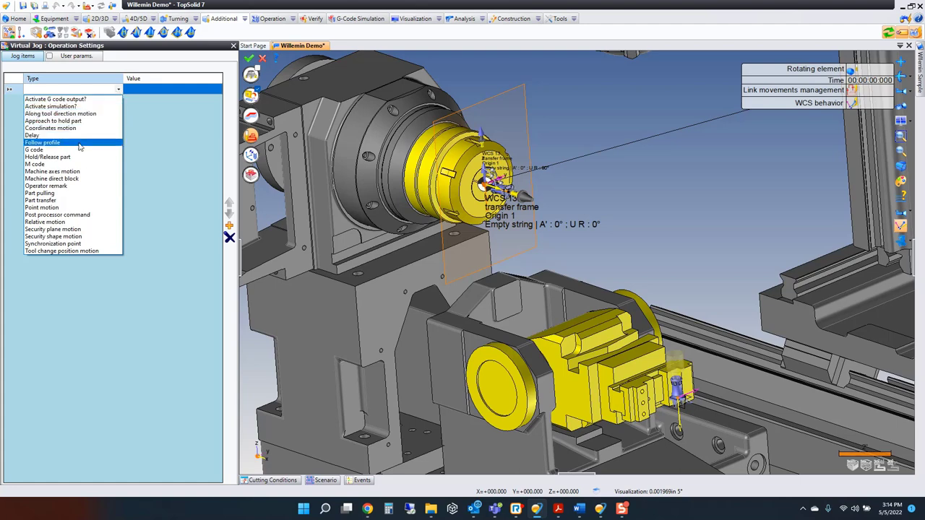
left_click(58, 156)
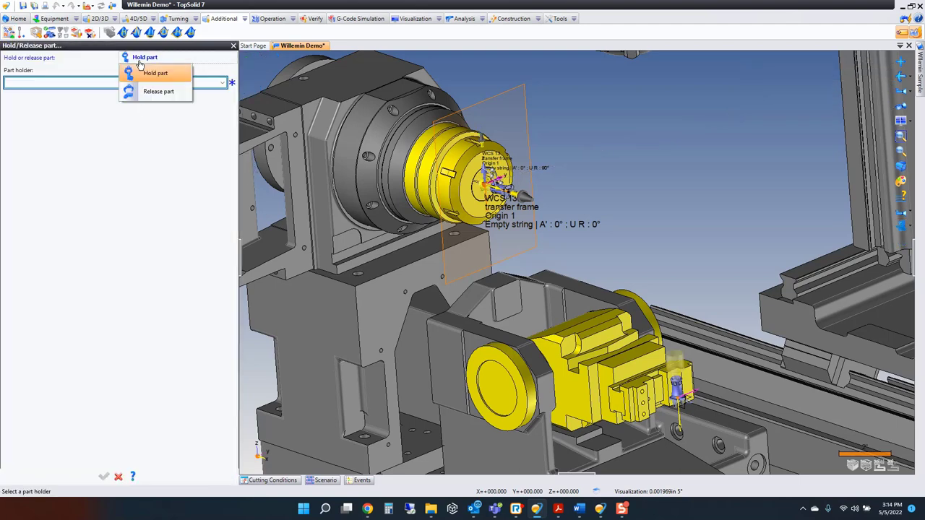
left_click(165, 91)
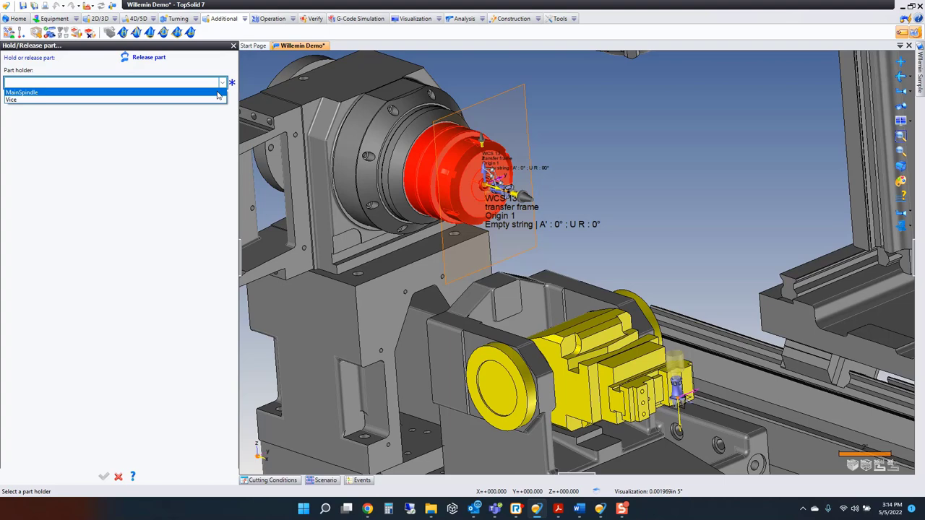
left_click(17, 100)
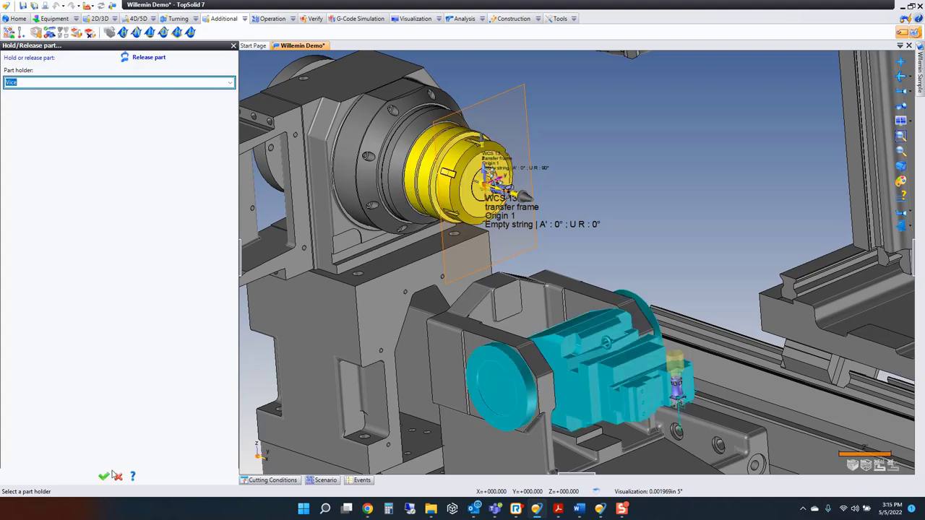
left_click(118, 98)
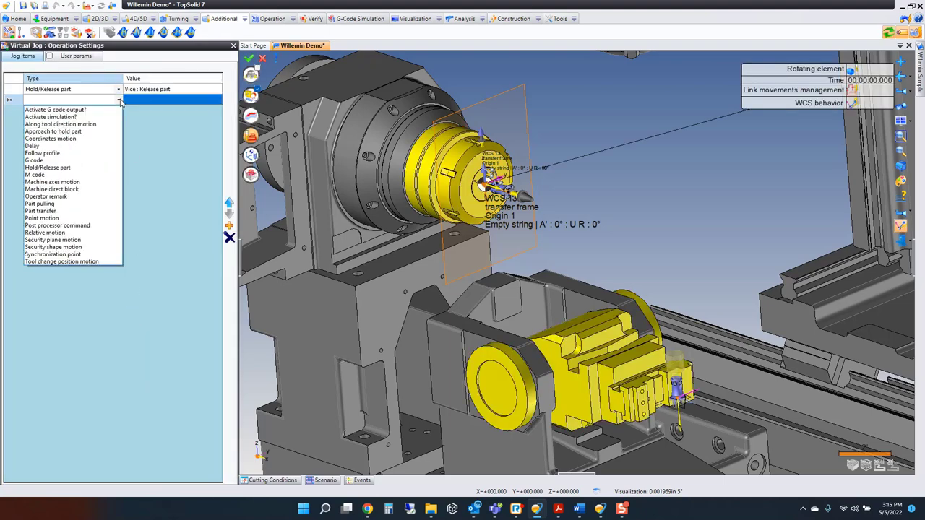
mouse_move(41, 147)
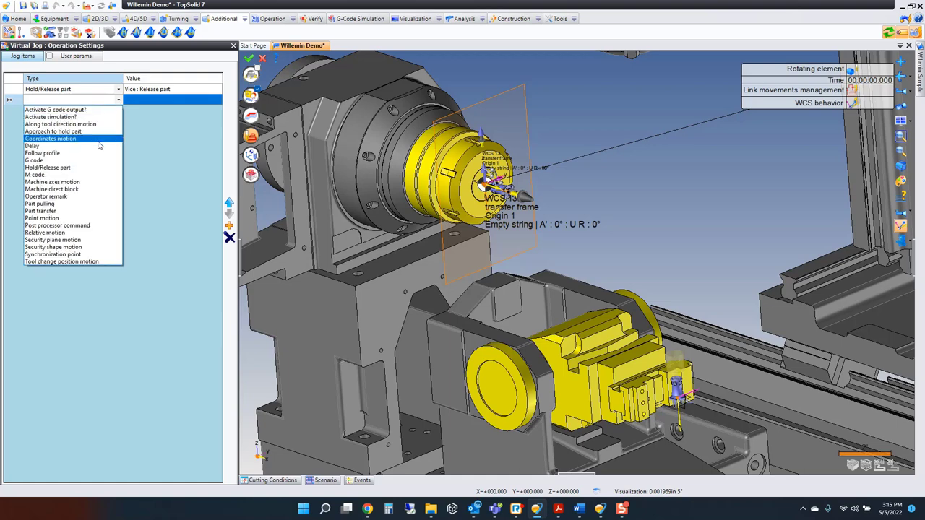
Add a rapid Coordinates motion turning U R to 90°
left_click(50, 137)
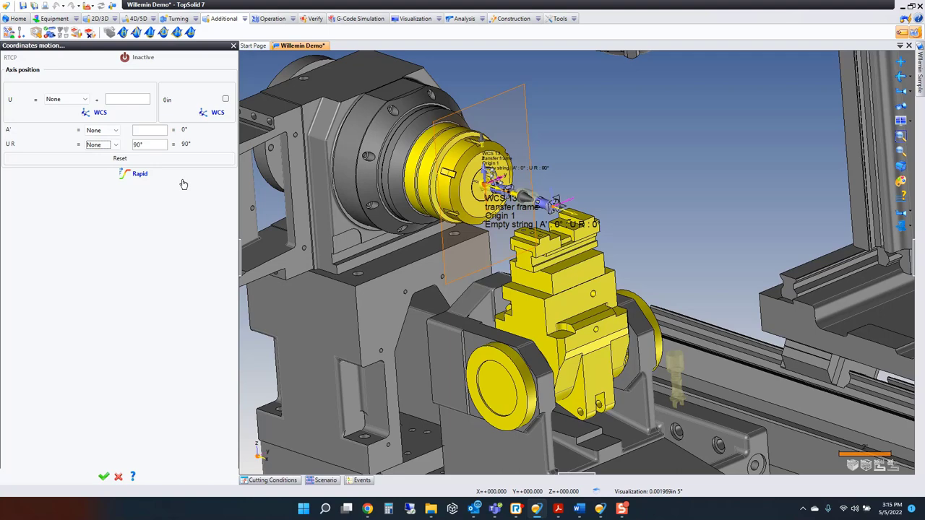
mouse_move(191, 177)
type("45")
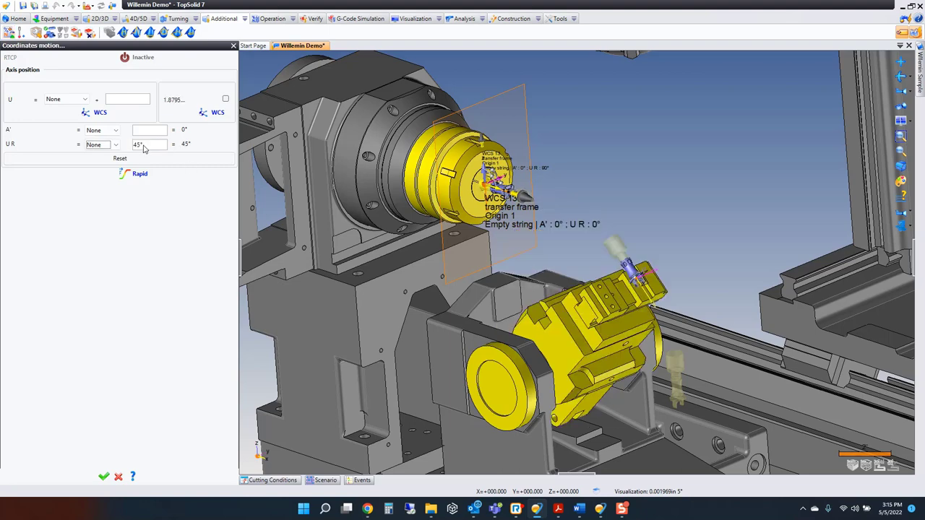
left_click(141, 144)
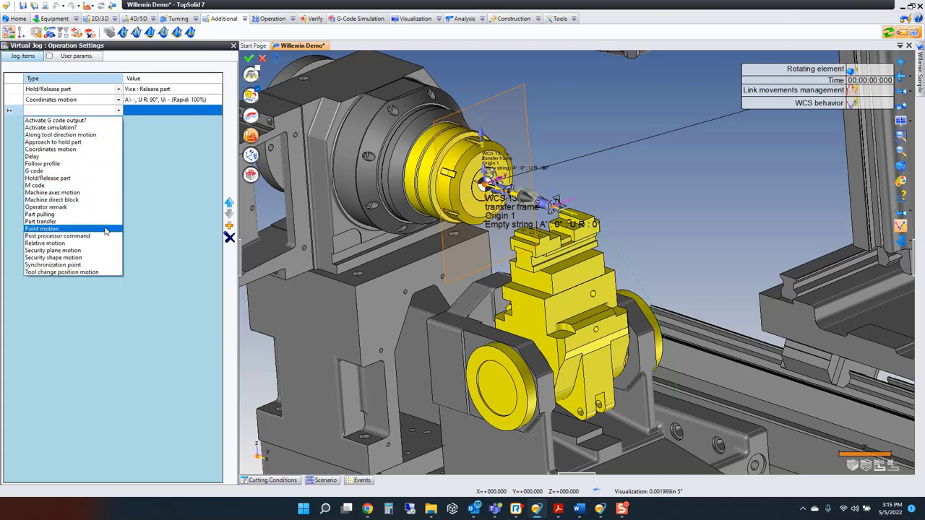
Add a rapid Point motion to an intersection point with Z_XY direction
left_click(41, 229)
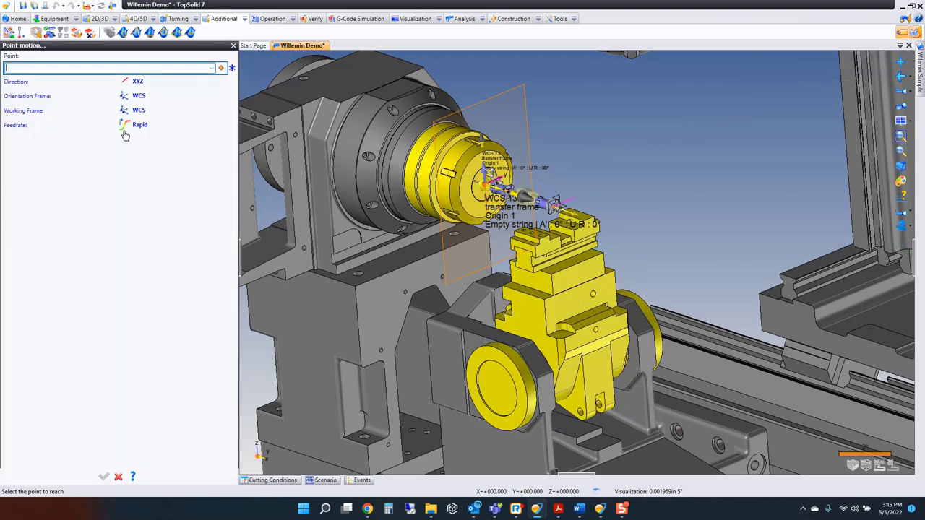
left_click(136, 80)
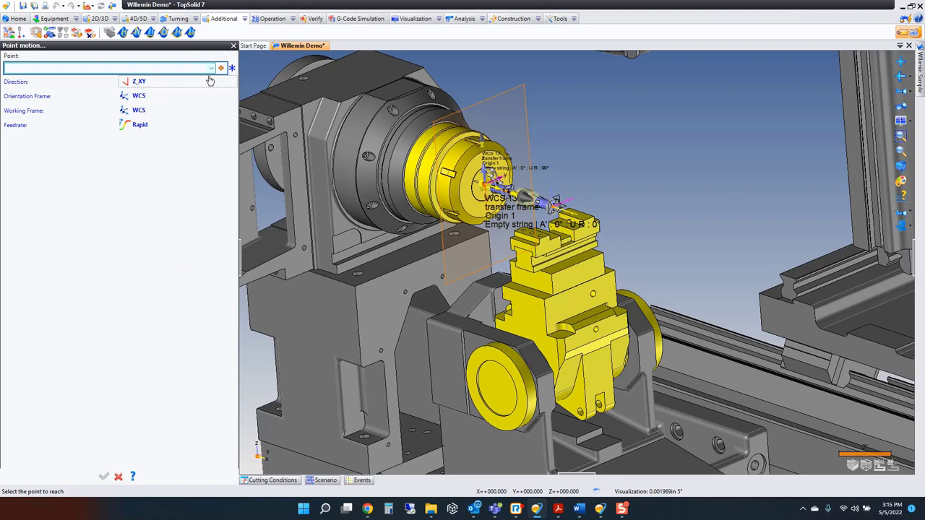
left_click(232, 69)
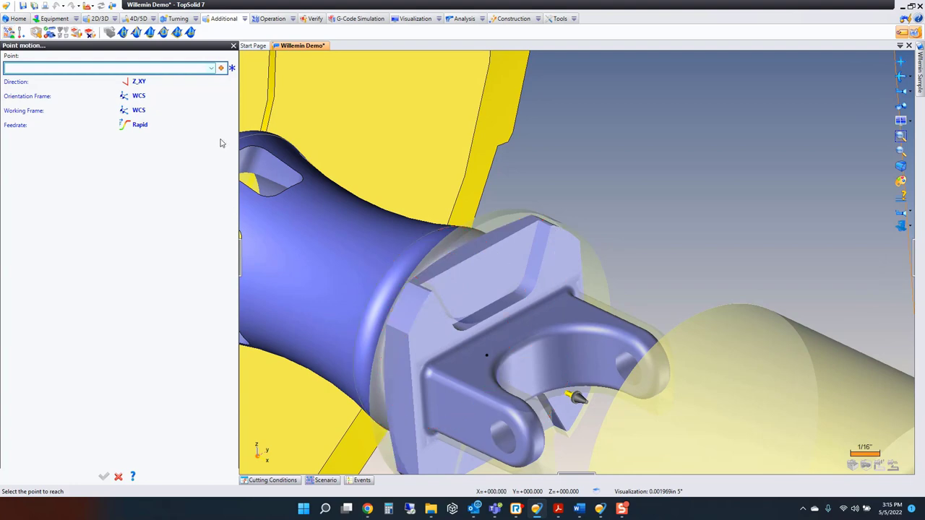
left_click(219, 70)
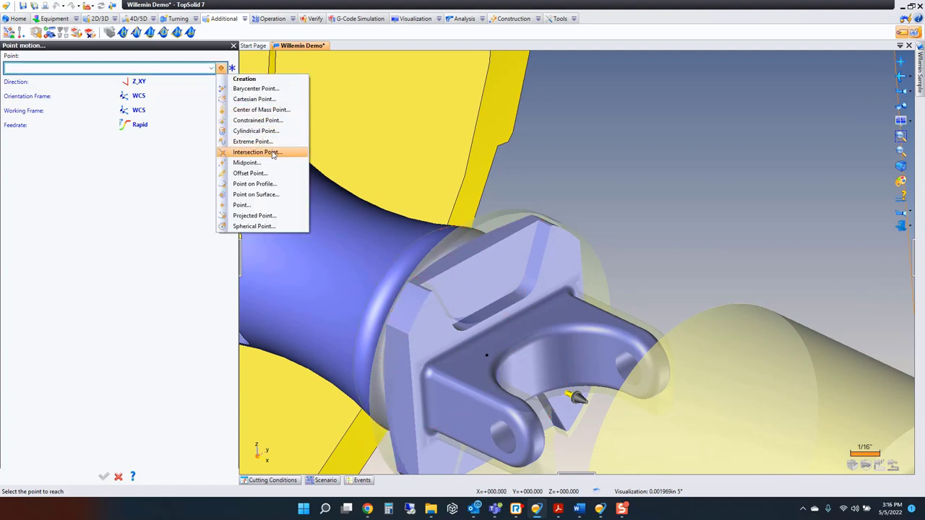
left_click(254, 152)
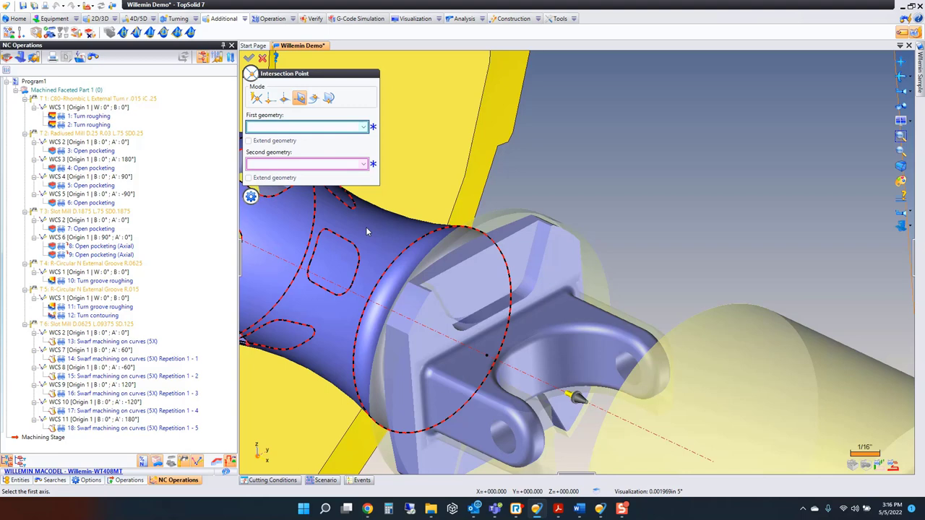
left_click(412, 315)
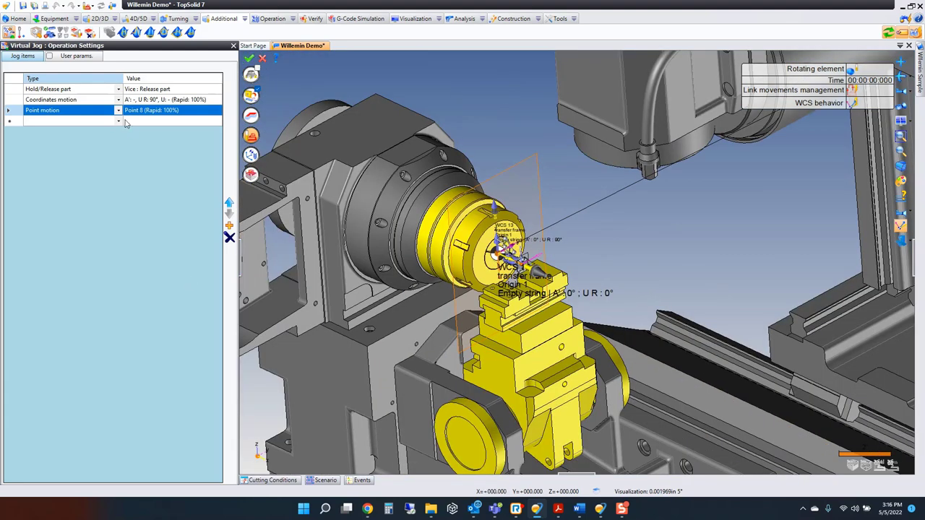
Add a hold-part step gripping the part in the vise
left_click(118, 122)
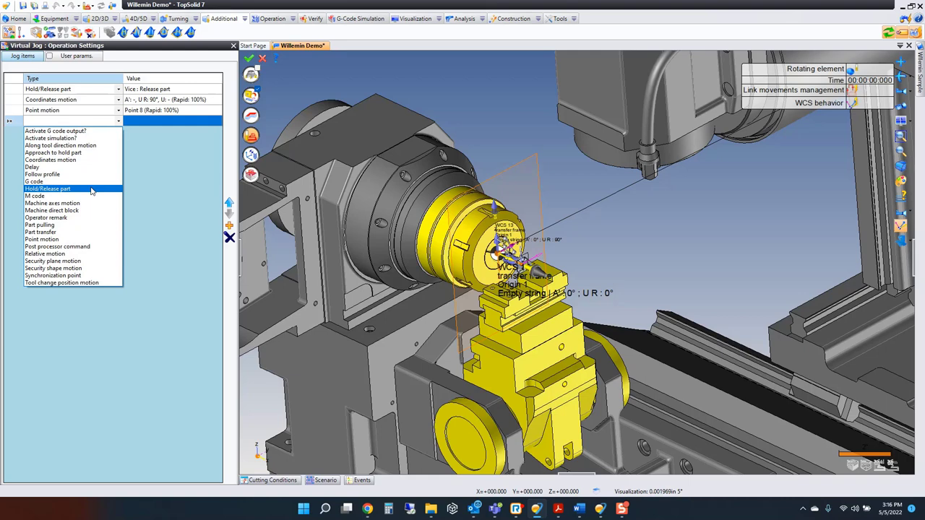
left_click(66, 188)
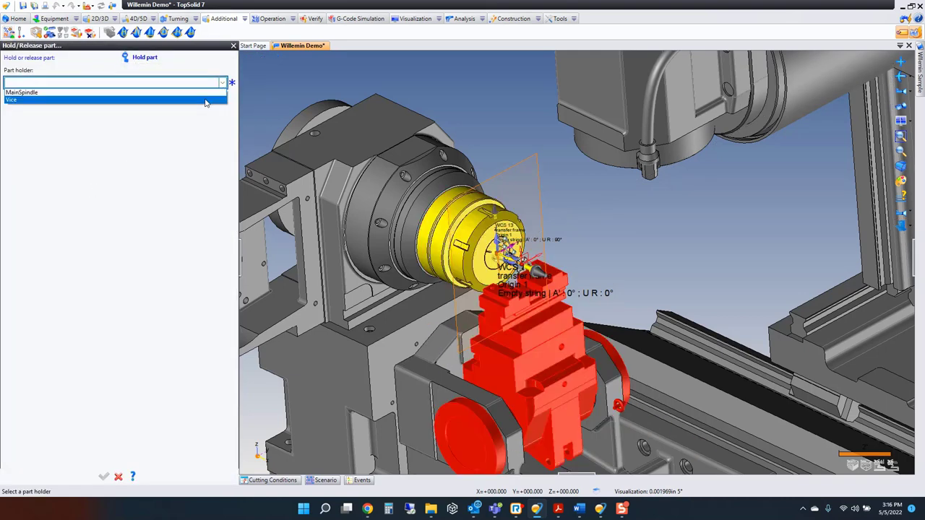
left_click(12, 101)
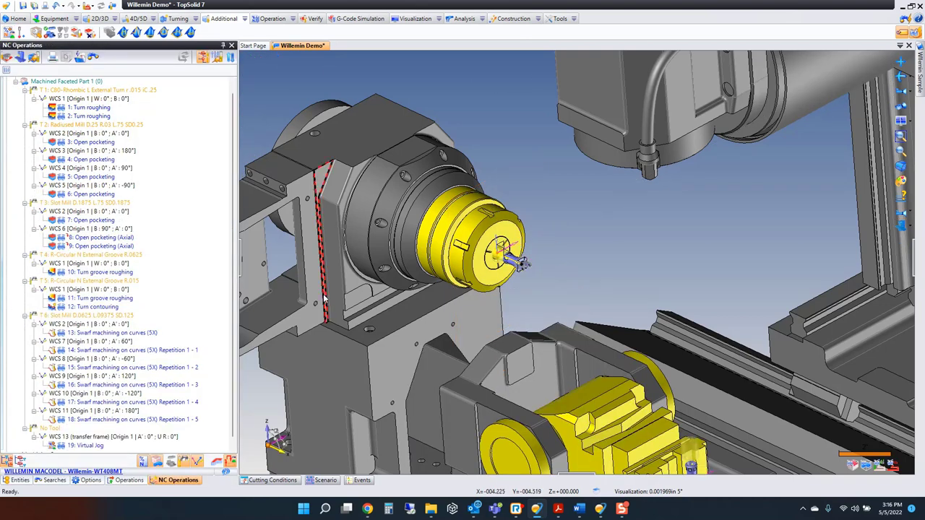
Simulate the virtual jog and play through the part transfer with the position slider
left_click(81, 438)
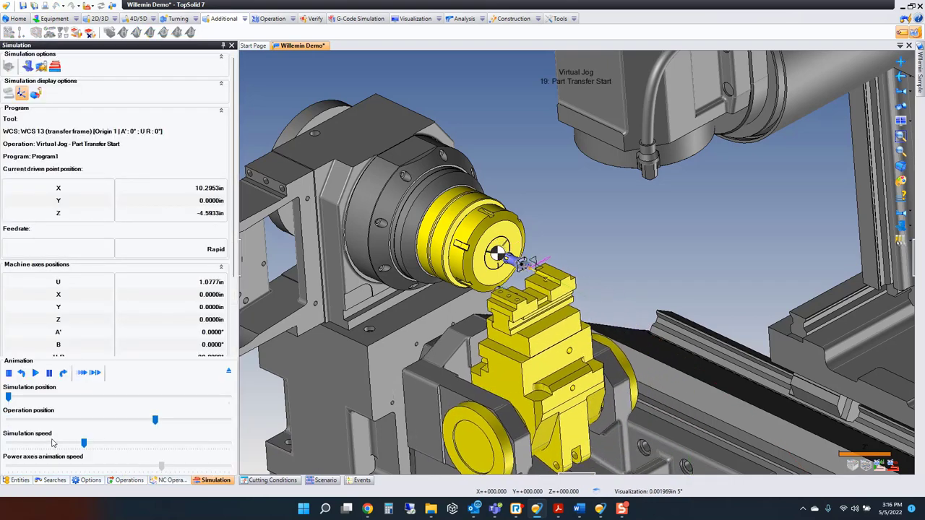
left_click_drag(154, 419, 228, 419)
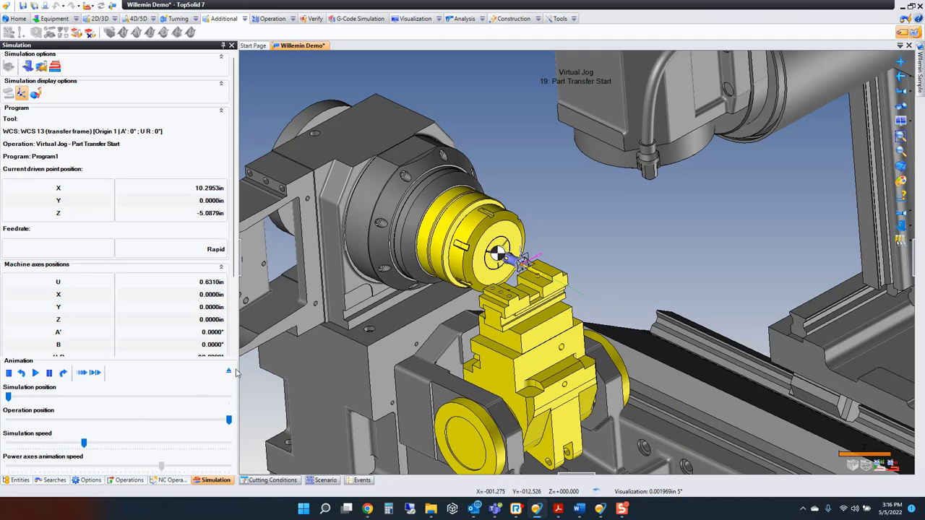
left_click(167, 480)
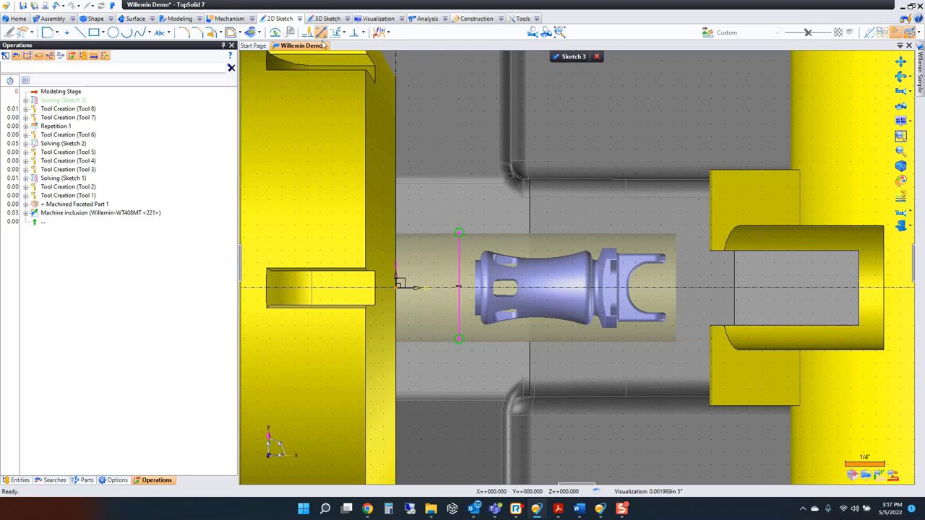
Finish the vertical cut-off line in Sketch 3 across the stock
left_click(459, 286)
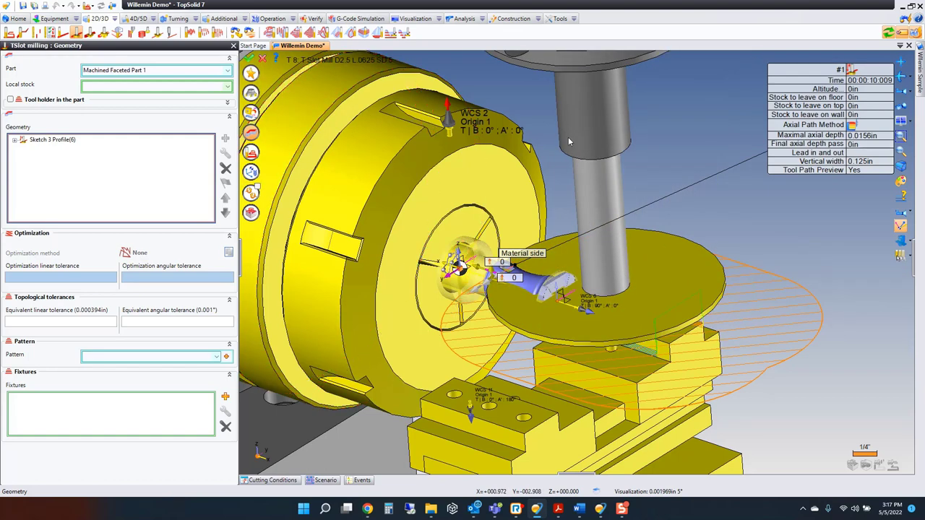
Inspect the cutter at the chuck and reach the T-slot operation's cutting settings
left_click_drag(570, 142, 852, 341)
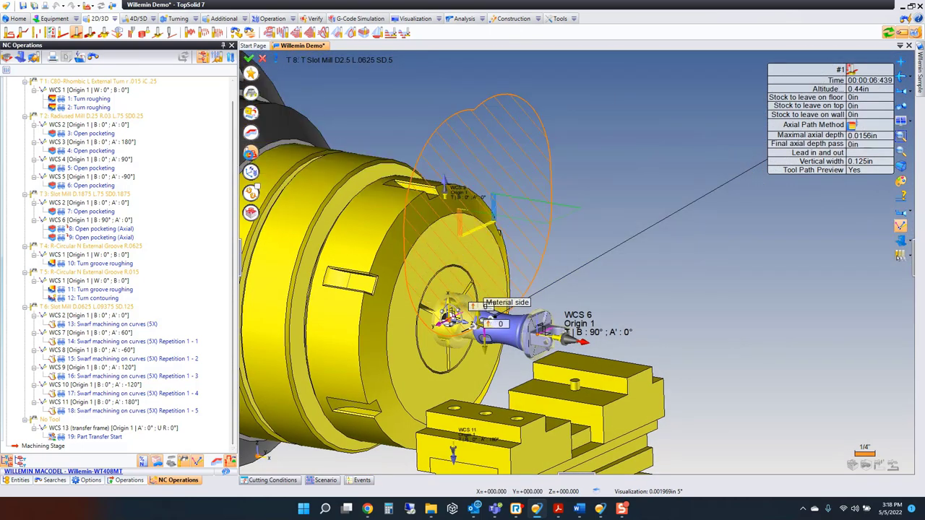
left_click(151, 319)
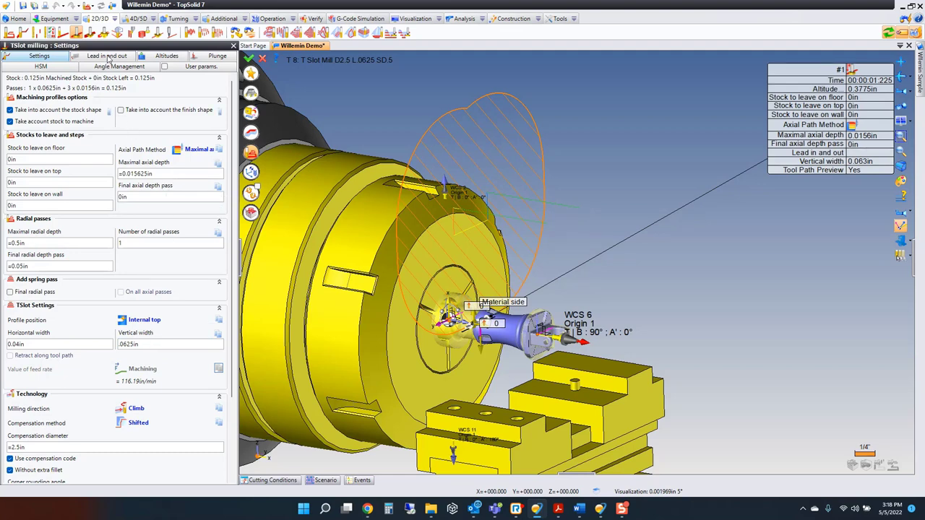
Set the cut to Internal top profile, Climb milling, with a -.25in pass value, then validate
left_click(104, 54)
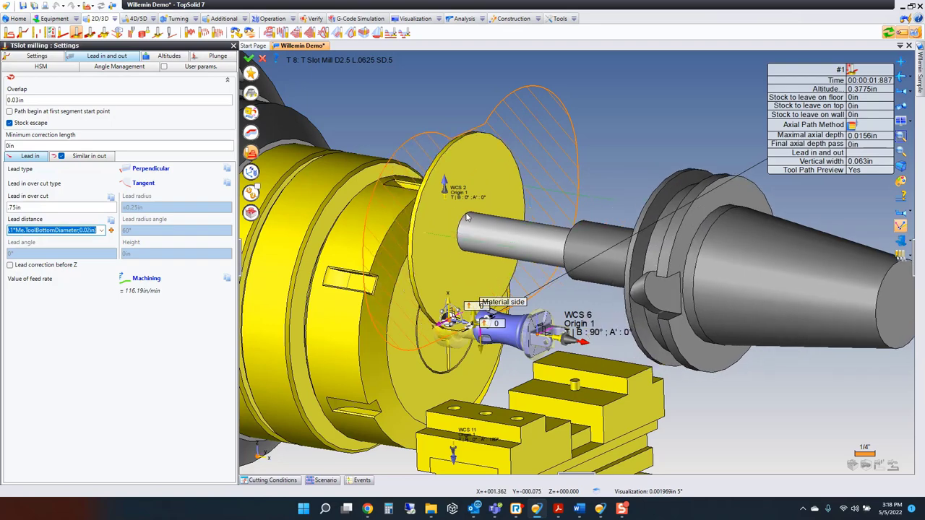
left_click_drag(465, 217, 526, 199)
type(".5")
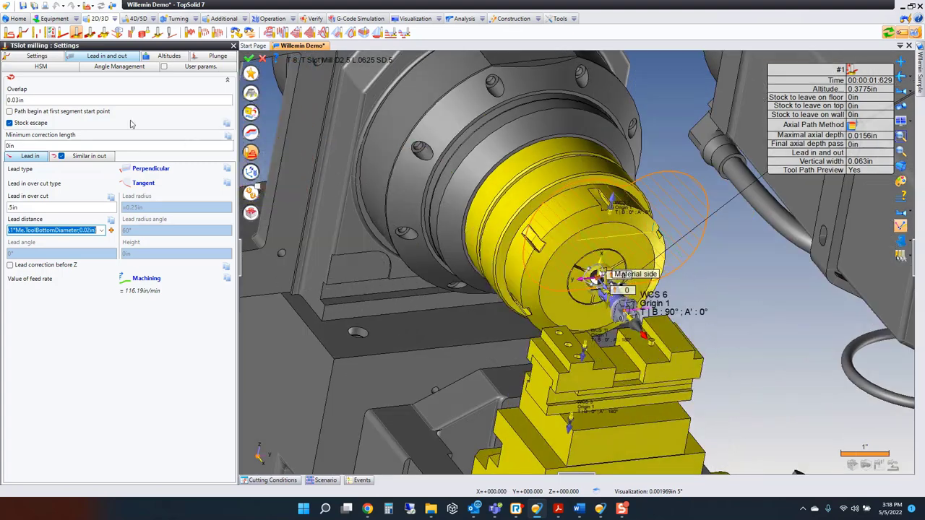
left_click(36, 55)
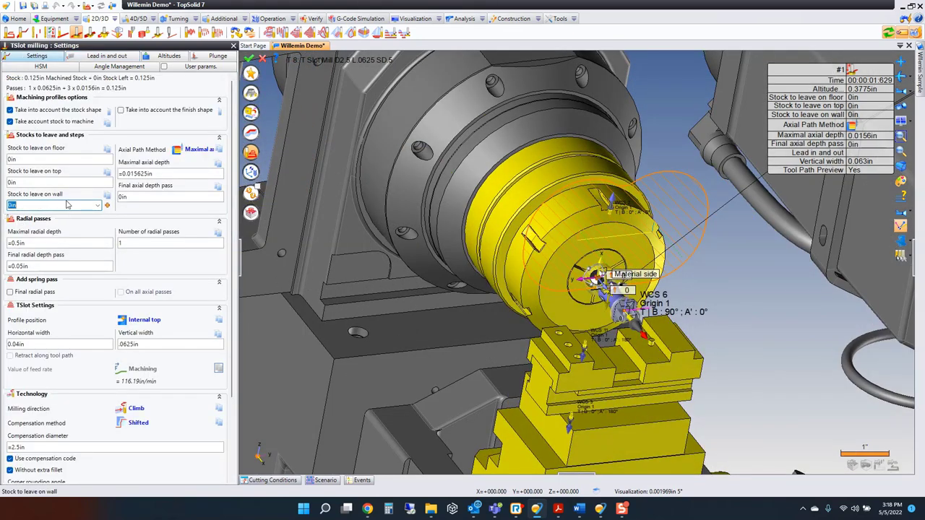
type("-.25in")
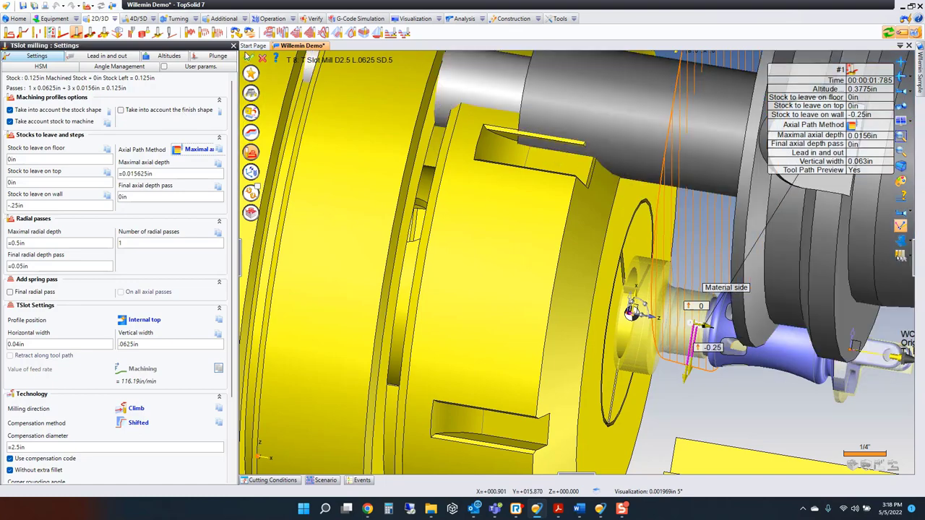
left_click(176, 480)
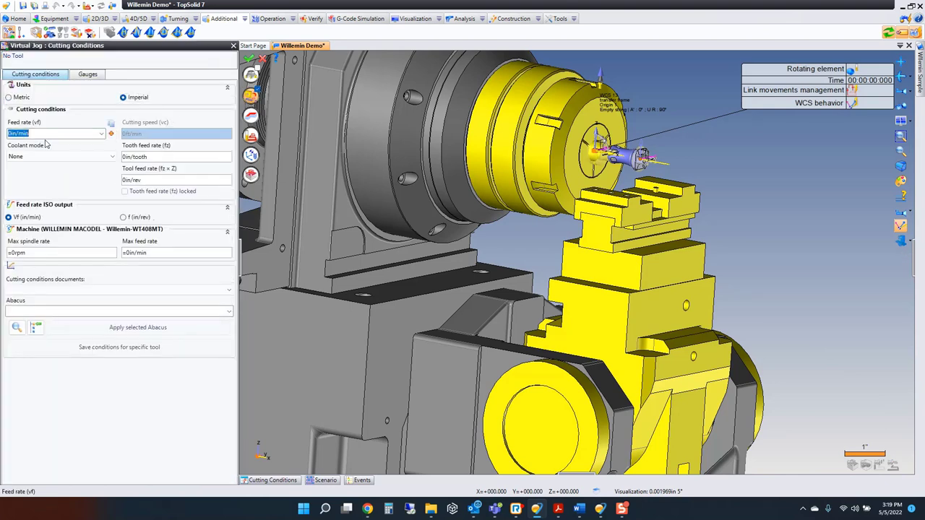
Give the jog a 50in/min feed, a coordinate motion in WCS 15 and the 0° solution
type("50in/min")
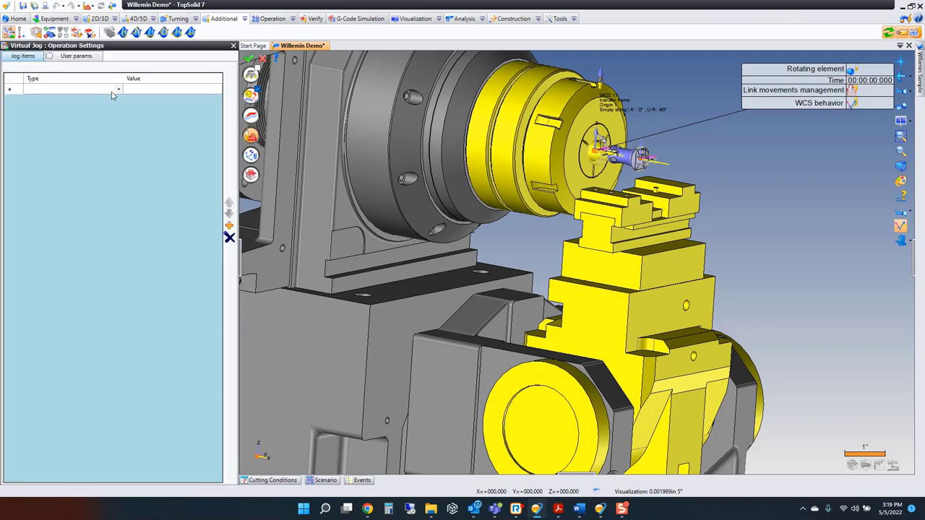
left_click(118, 89)
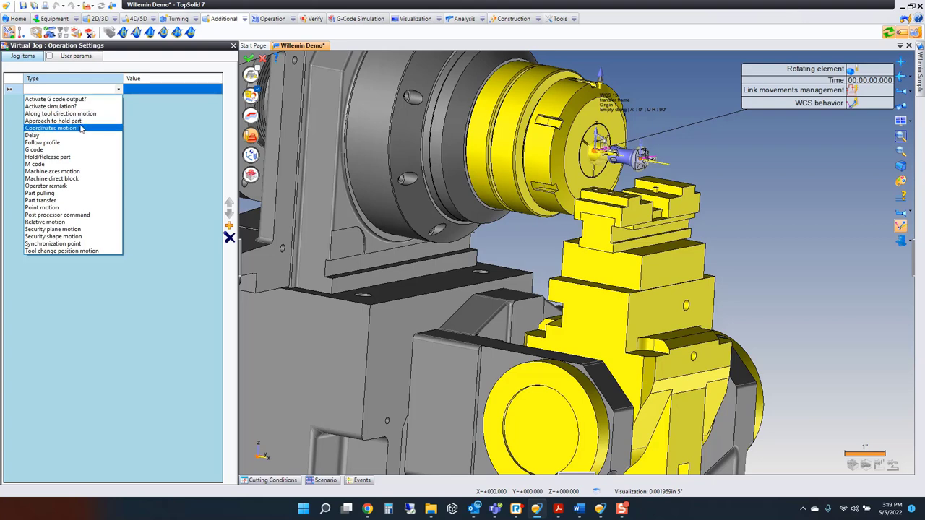
left_click(51, 127)
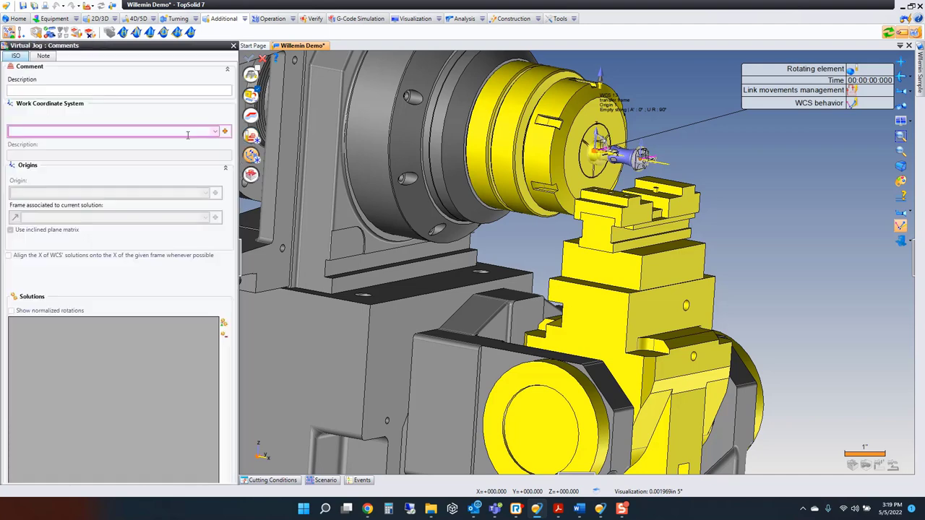
left_click(215, 130)
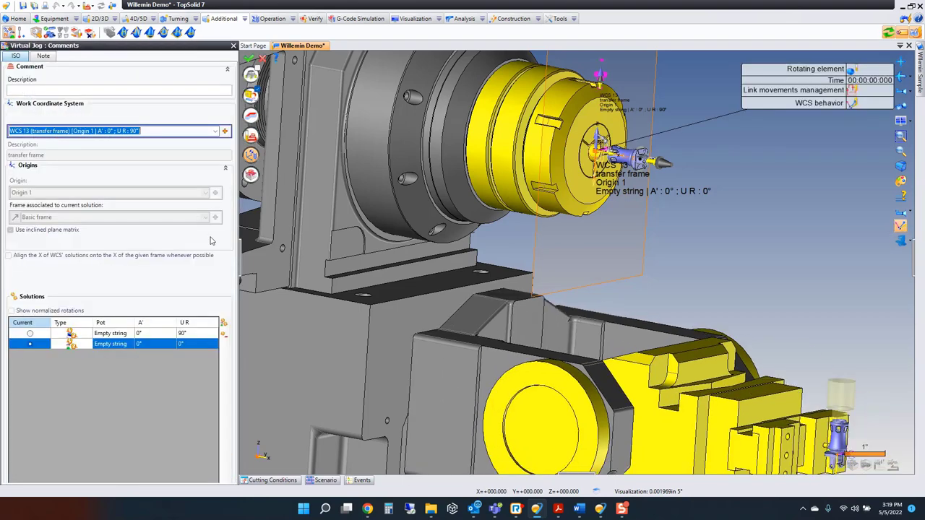
left_click(22, 334)
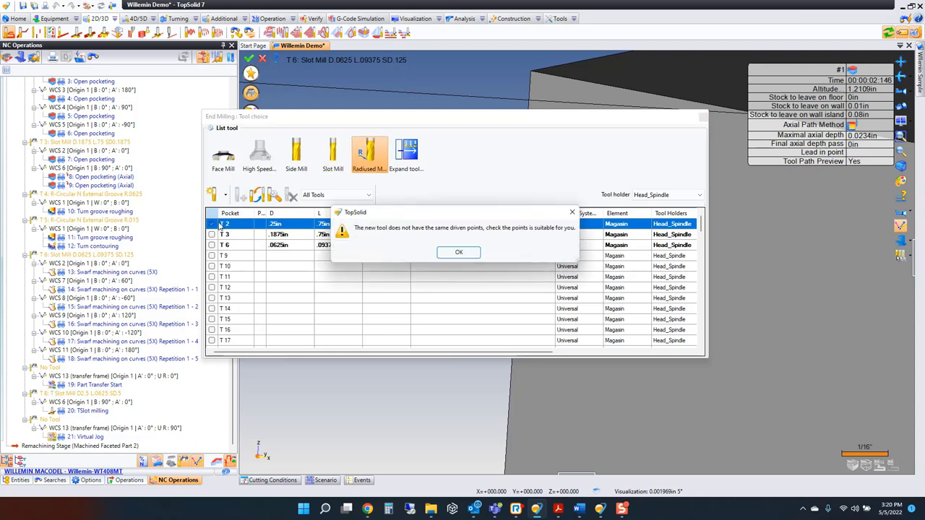
Accept the Radiused Mill despite the driven-points warning and fix the axis at 60mm
left_click(460, 251)
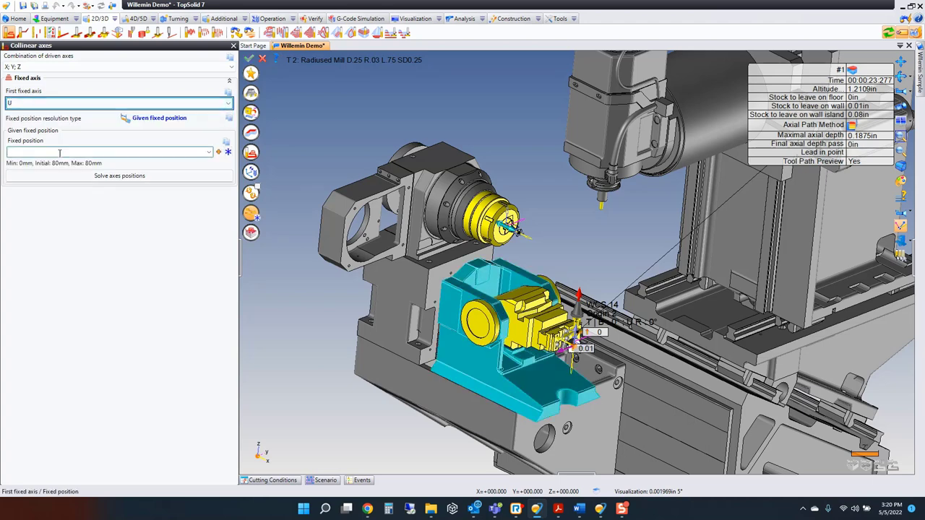
type("60mm")
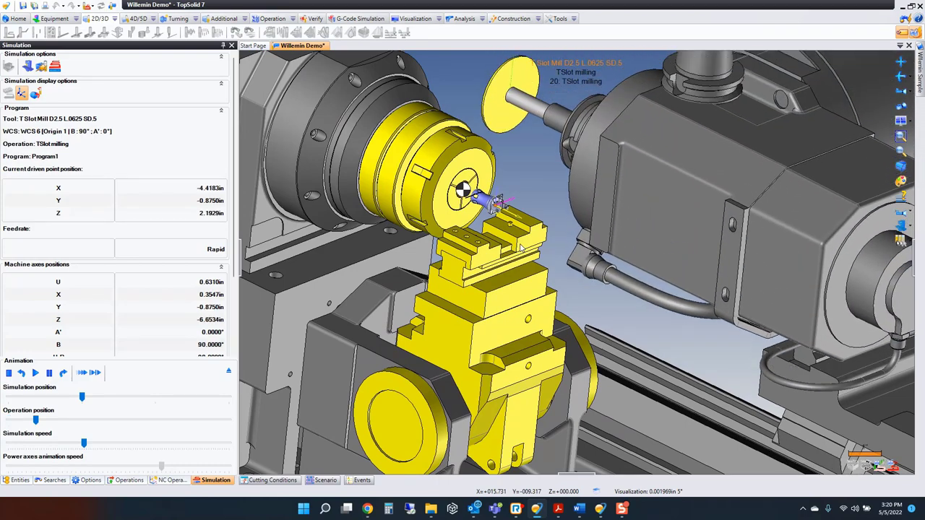
Play the machine simulation through the T-slot cut and the facing pass
left_click(37, 372)
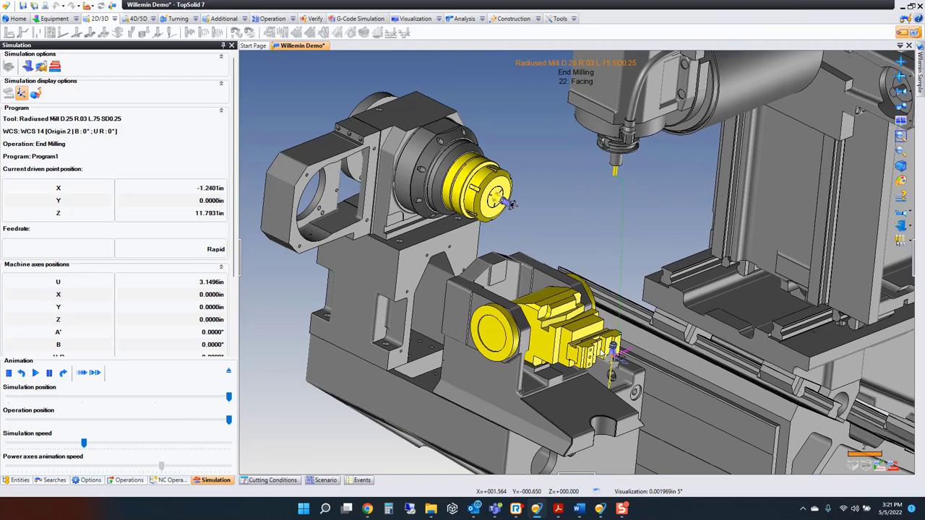
mouse_move(285, 70)
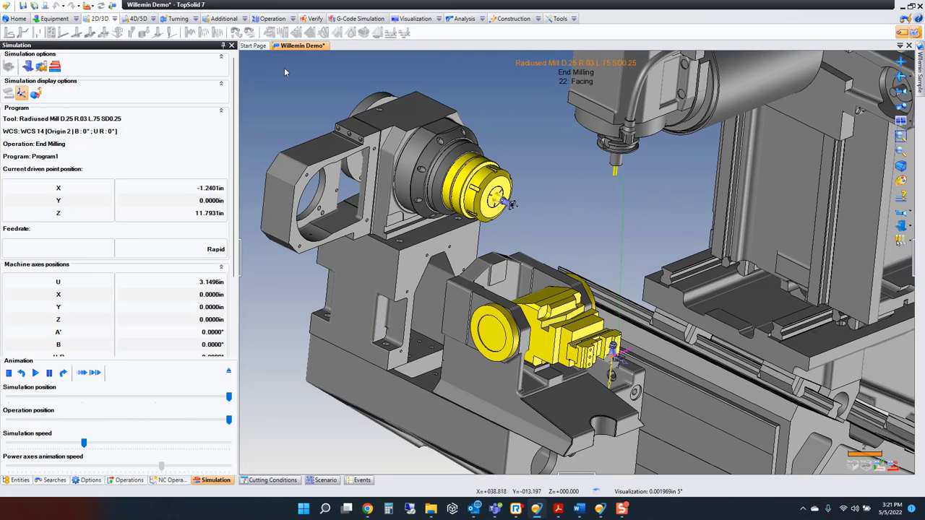
left_click(173, 480)
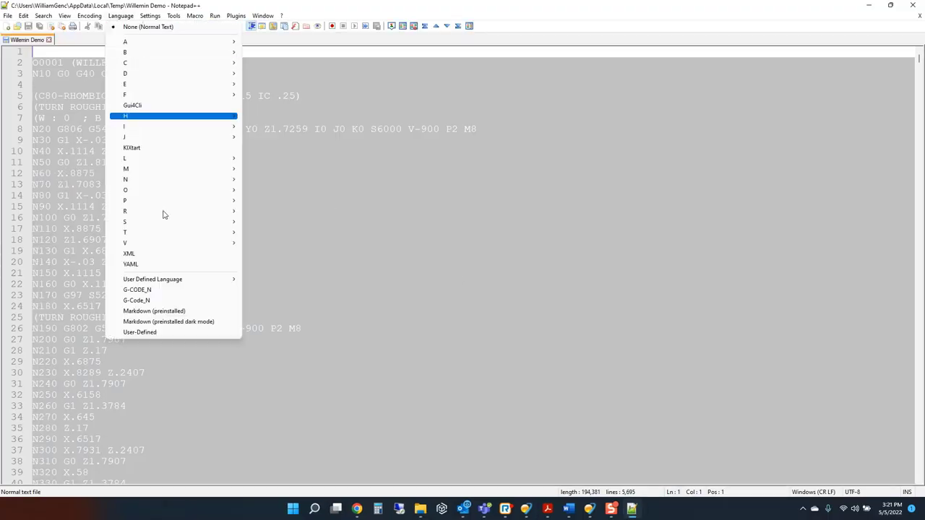
Apply G-CODE_N colouring and scroll the NC file down to the closing M2 line
left_click(136, 289)
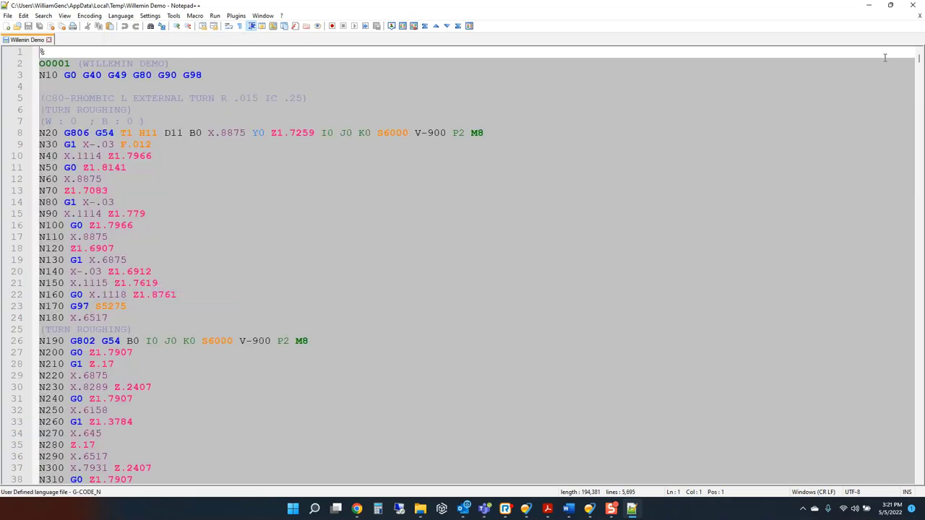
scroll("down", 3)
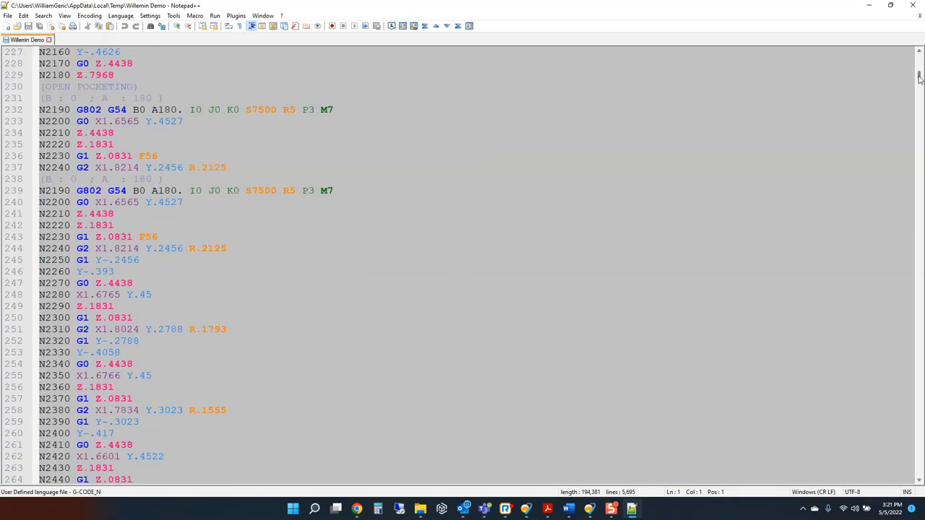
scroll("down", 3)
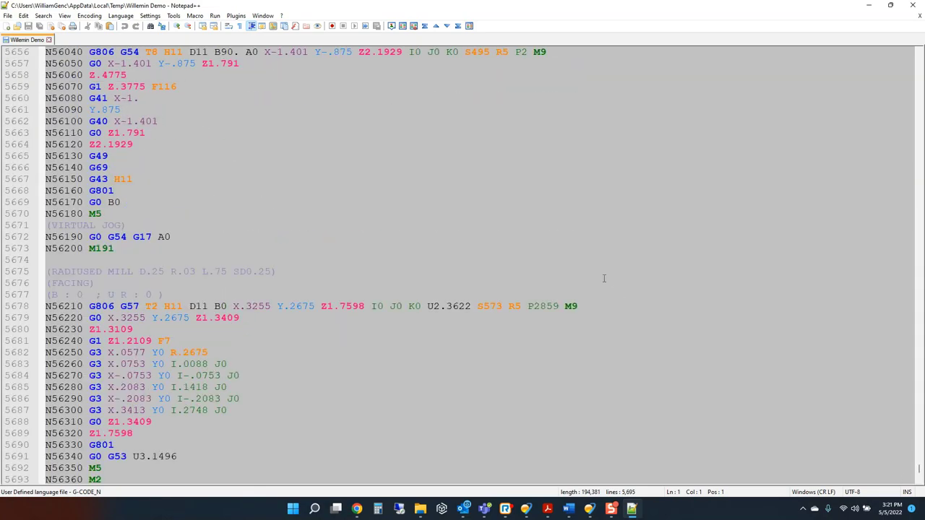
mouse_move(411, 224)
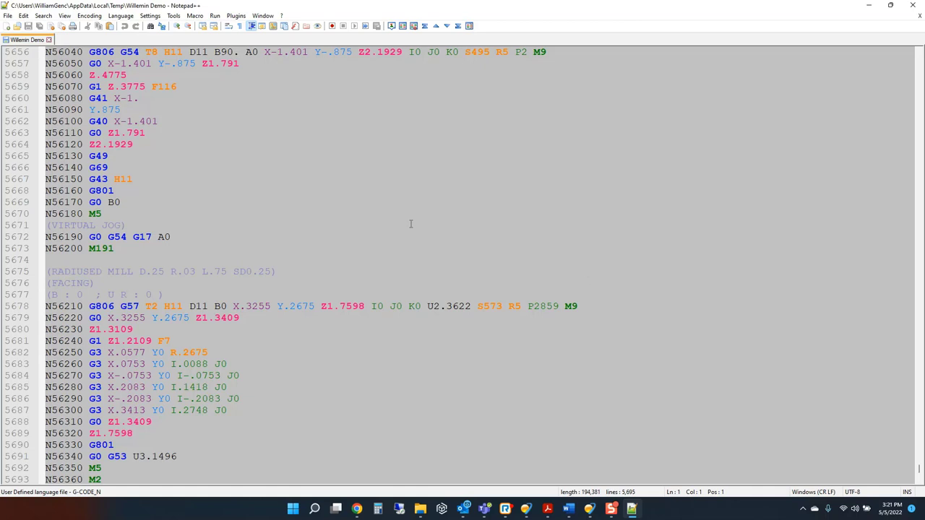
scroll("up", 3)
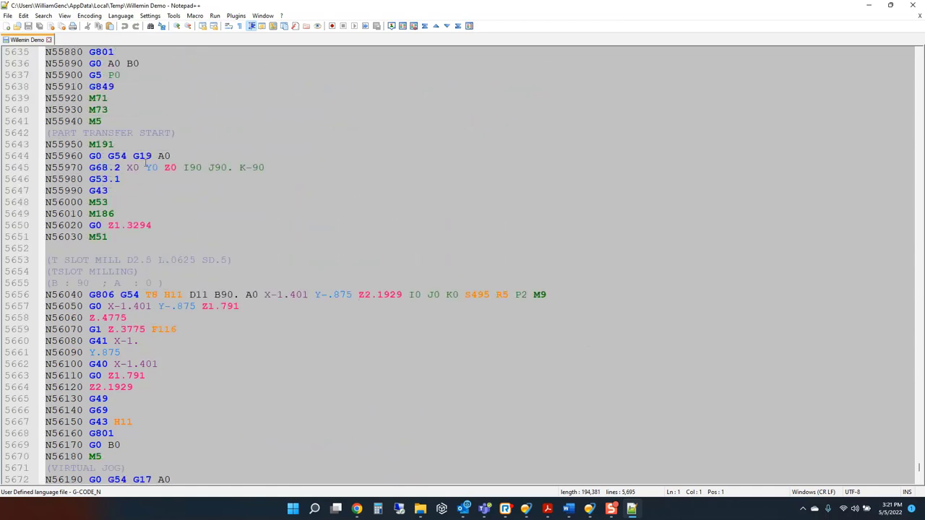
mouse_move(162, 180)
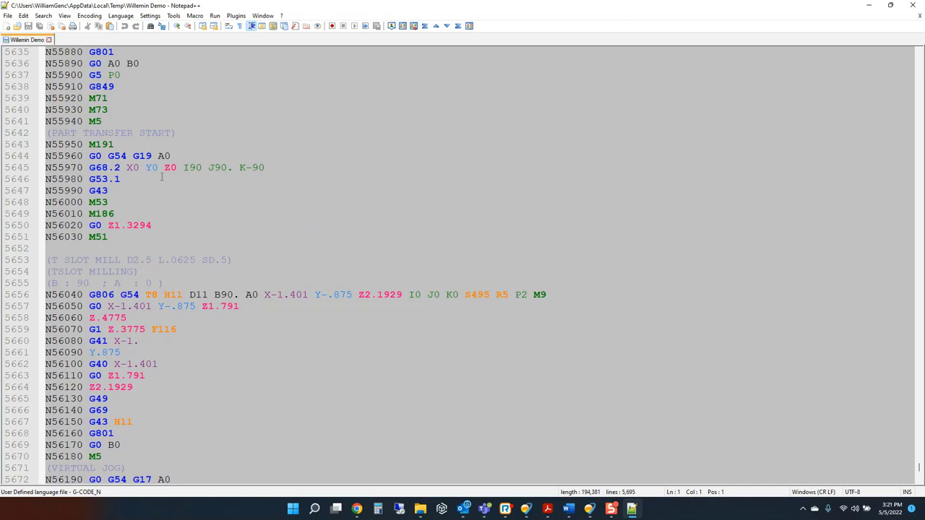
scroll("down", 3)
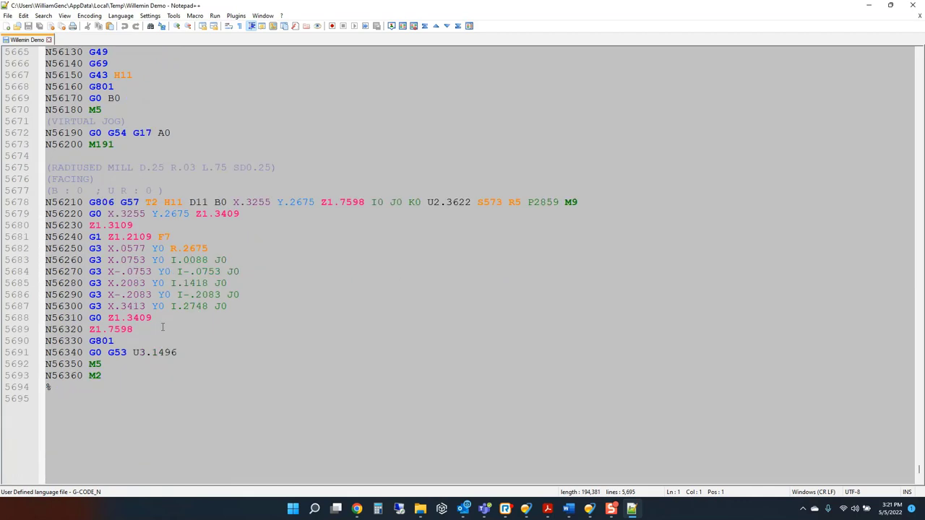
scroll("down", 3)
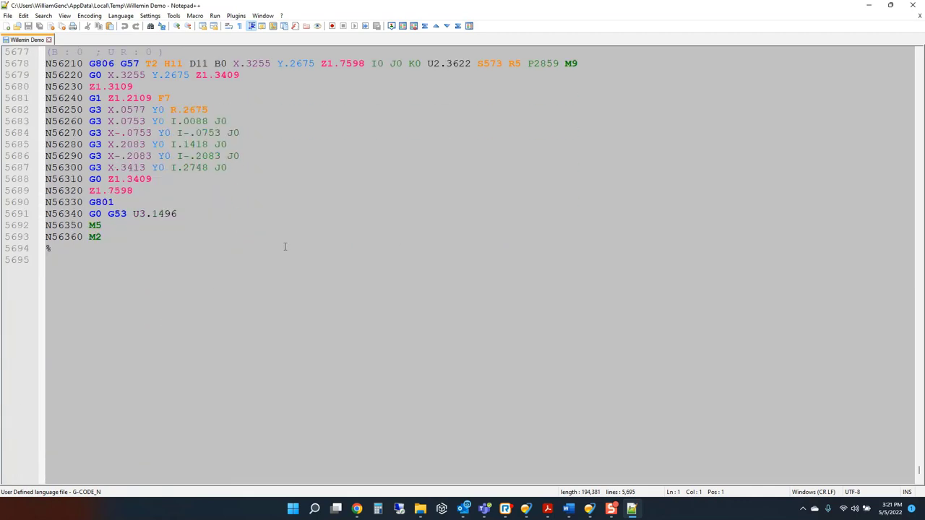
mouse_move(297, 240)
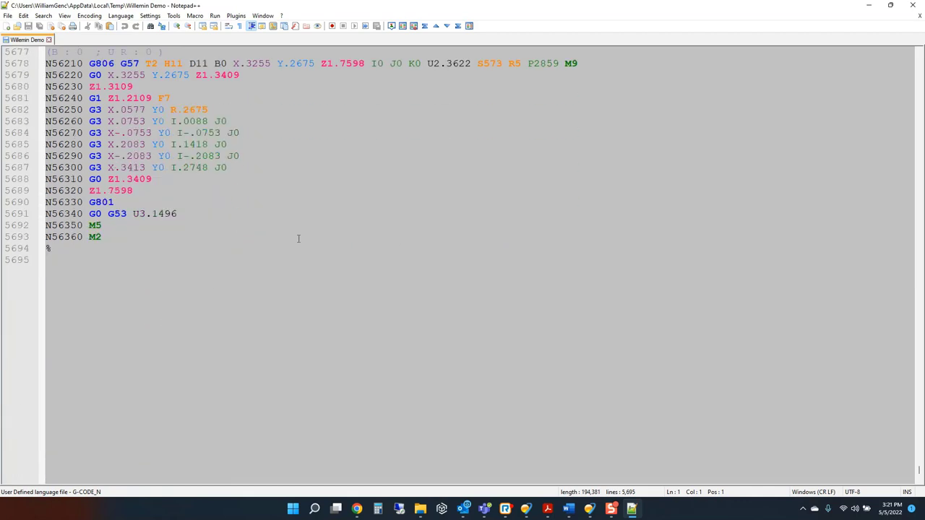